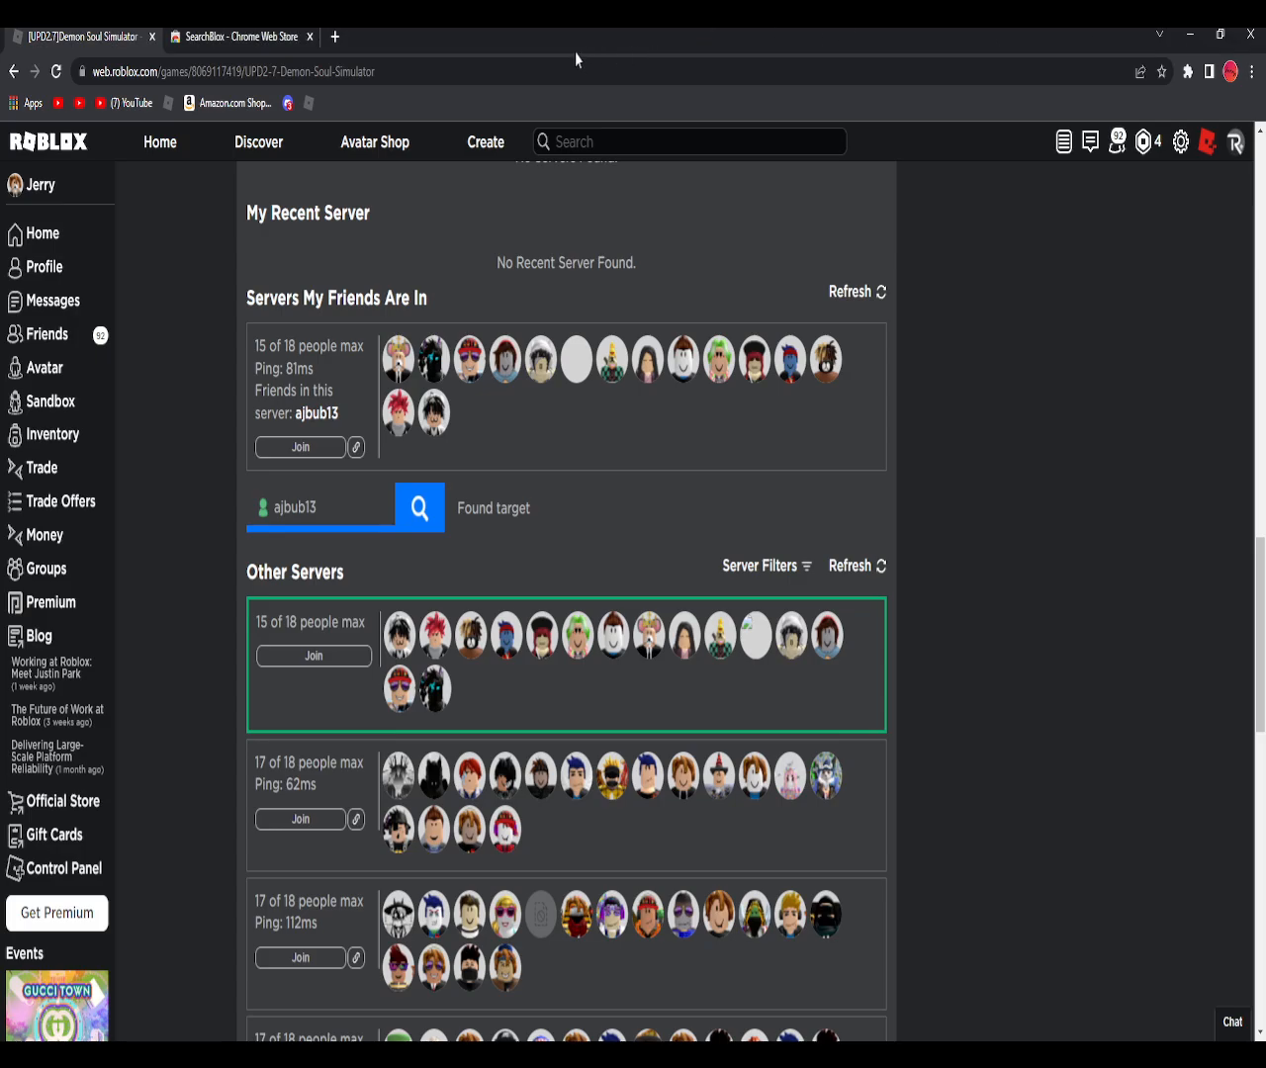
{"action": "mouse_move", "coordinate": [400, 227]}
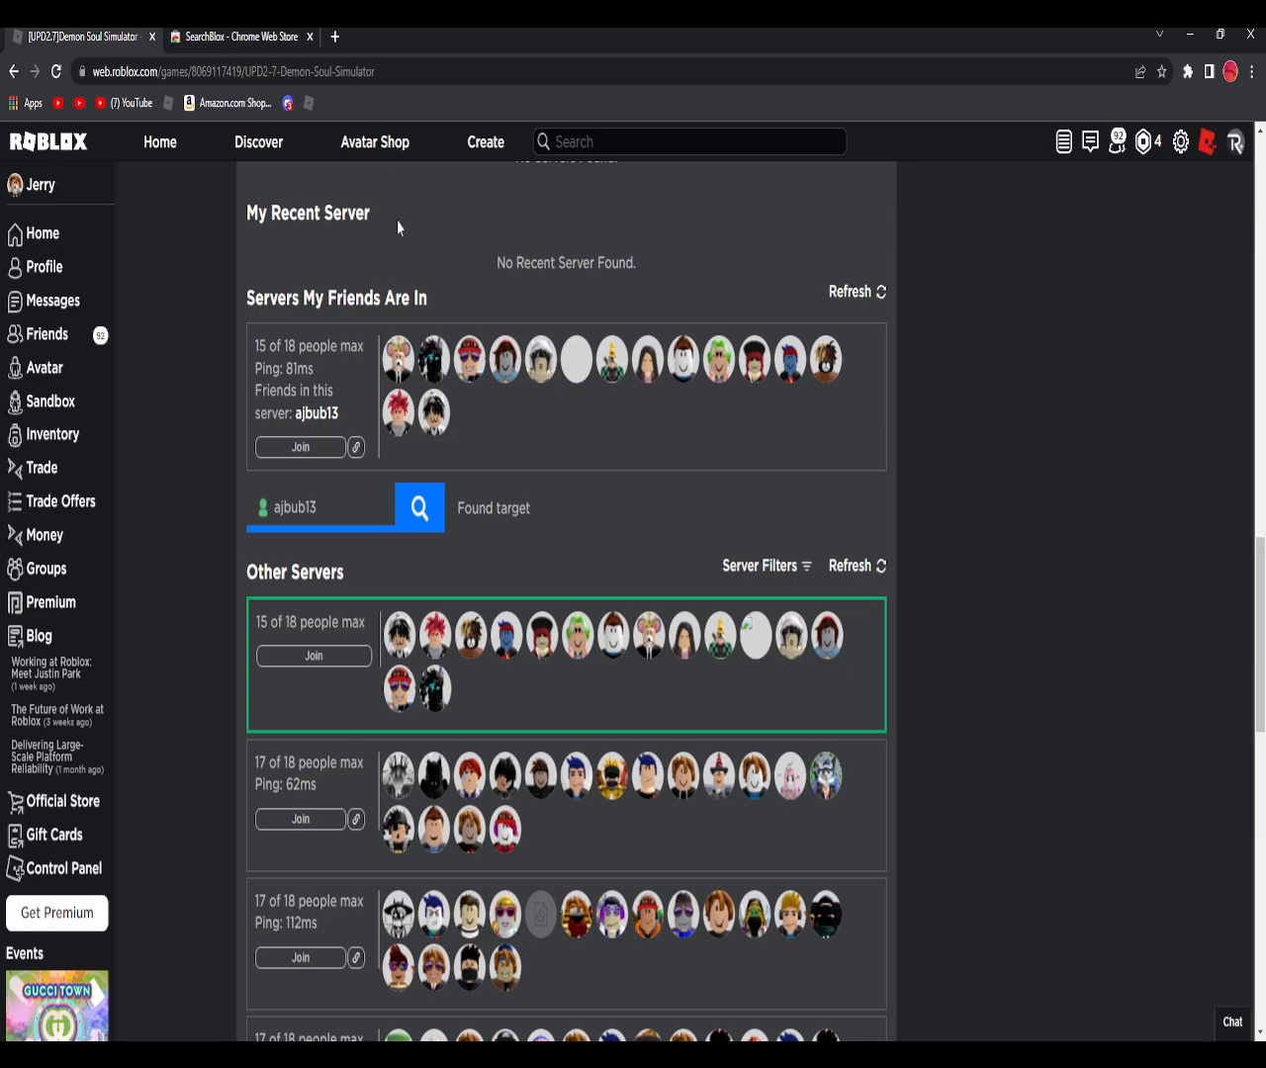
{"action": "mouse_move", "coordinate": [770, 388]}
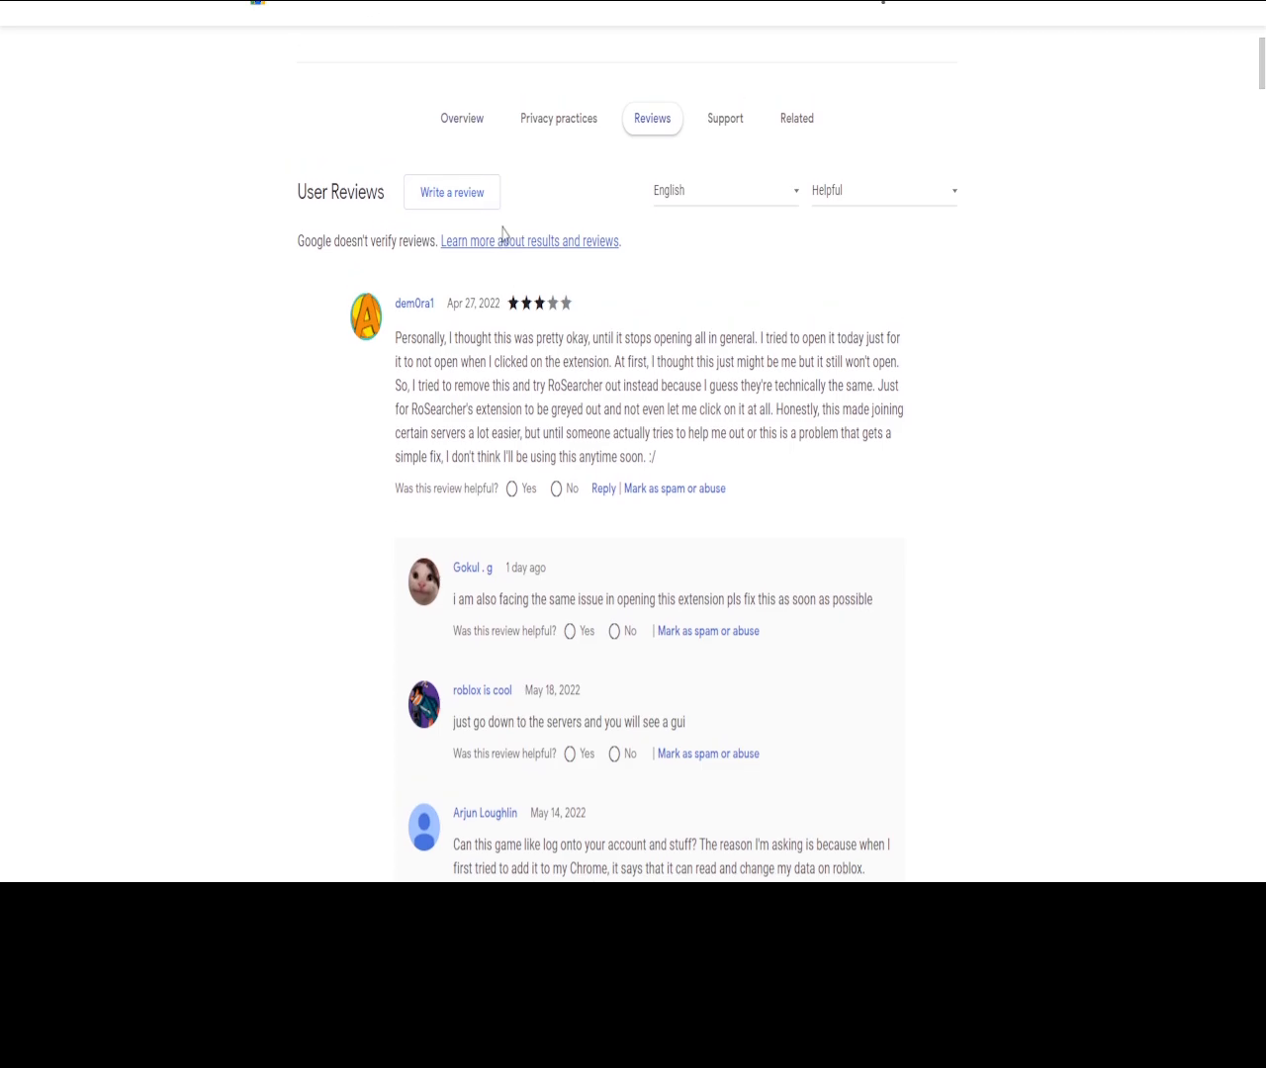
- Scroll up the SearchBlox store page to its header with the 3.5-star rating and 200,000+ users
{"action": "scroll", "scroll_direction": "up", "scroll_amount": 3}
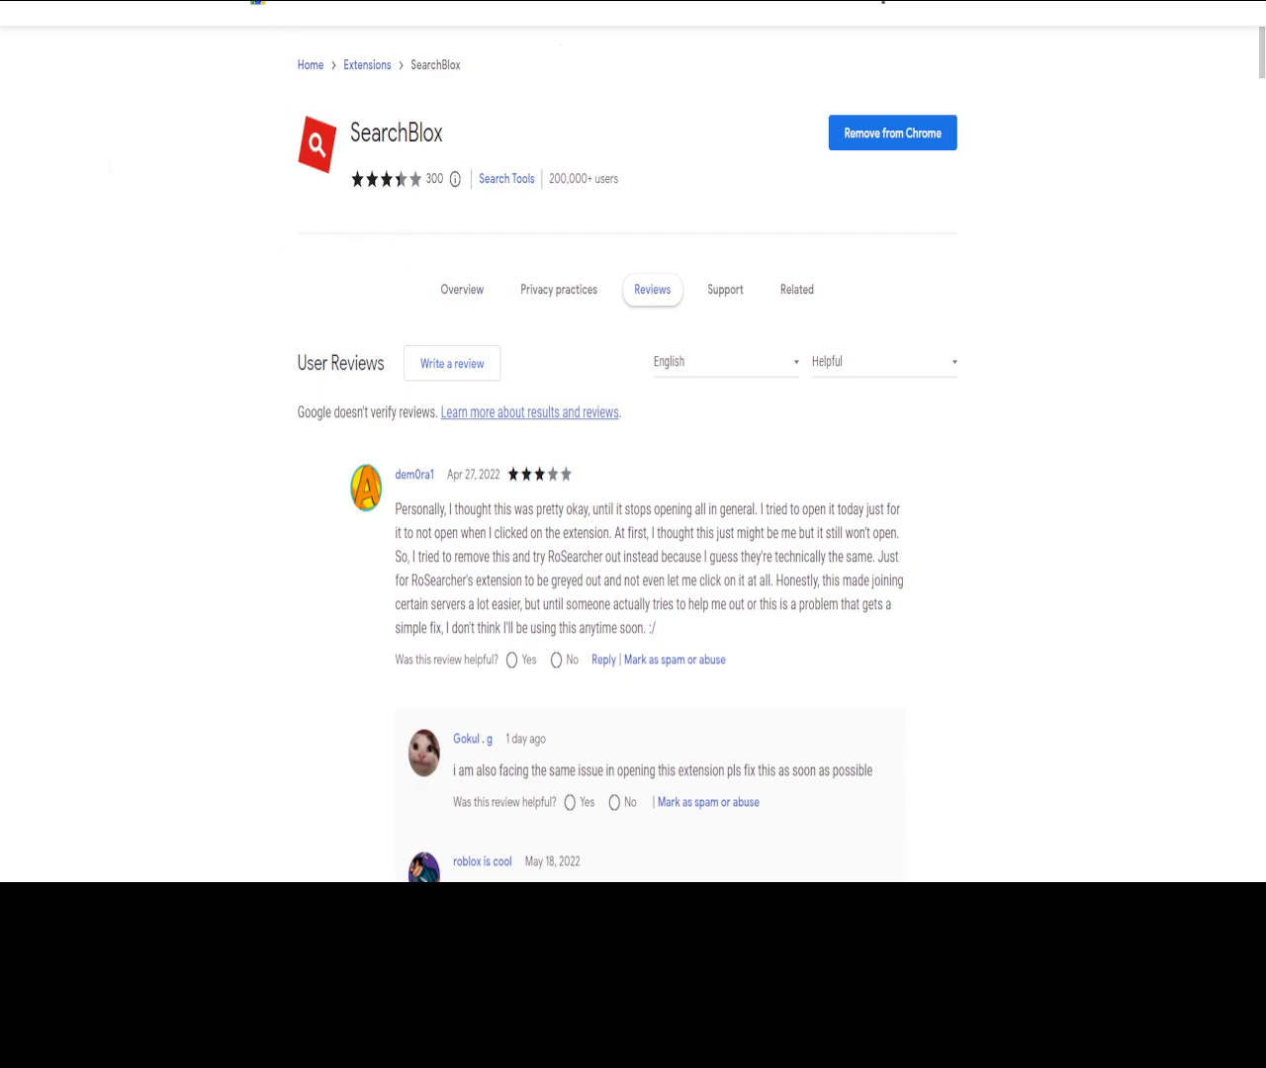
{"action": "mouse_move", "coordinate": [827, 704]}
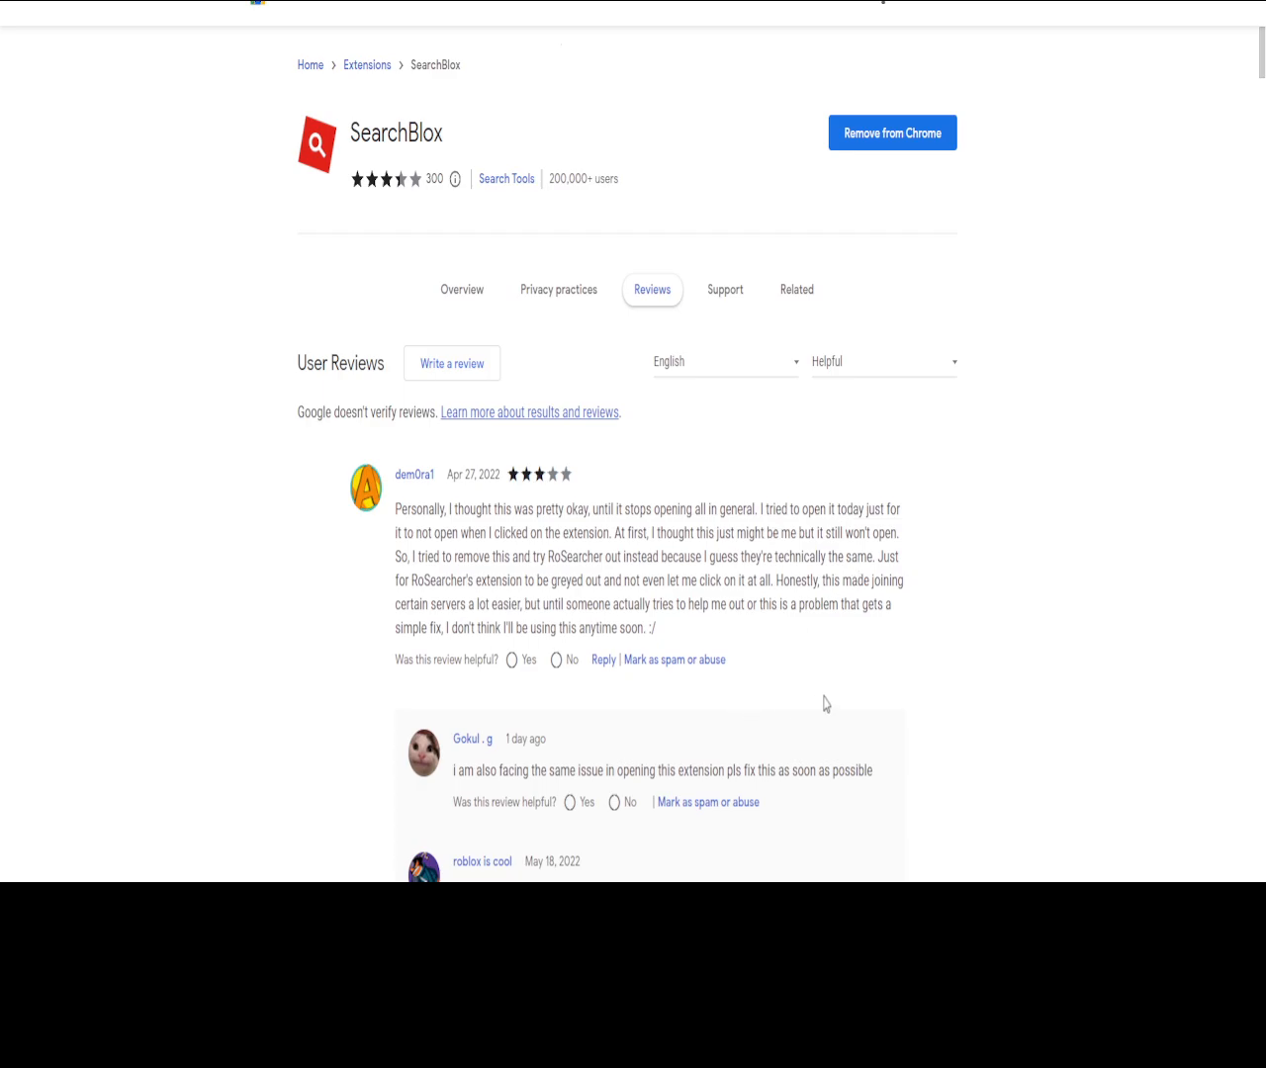
{"action": "mouse_move", "coordinate": [879, 815]}
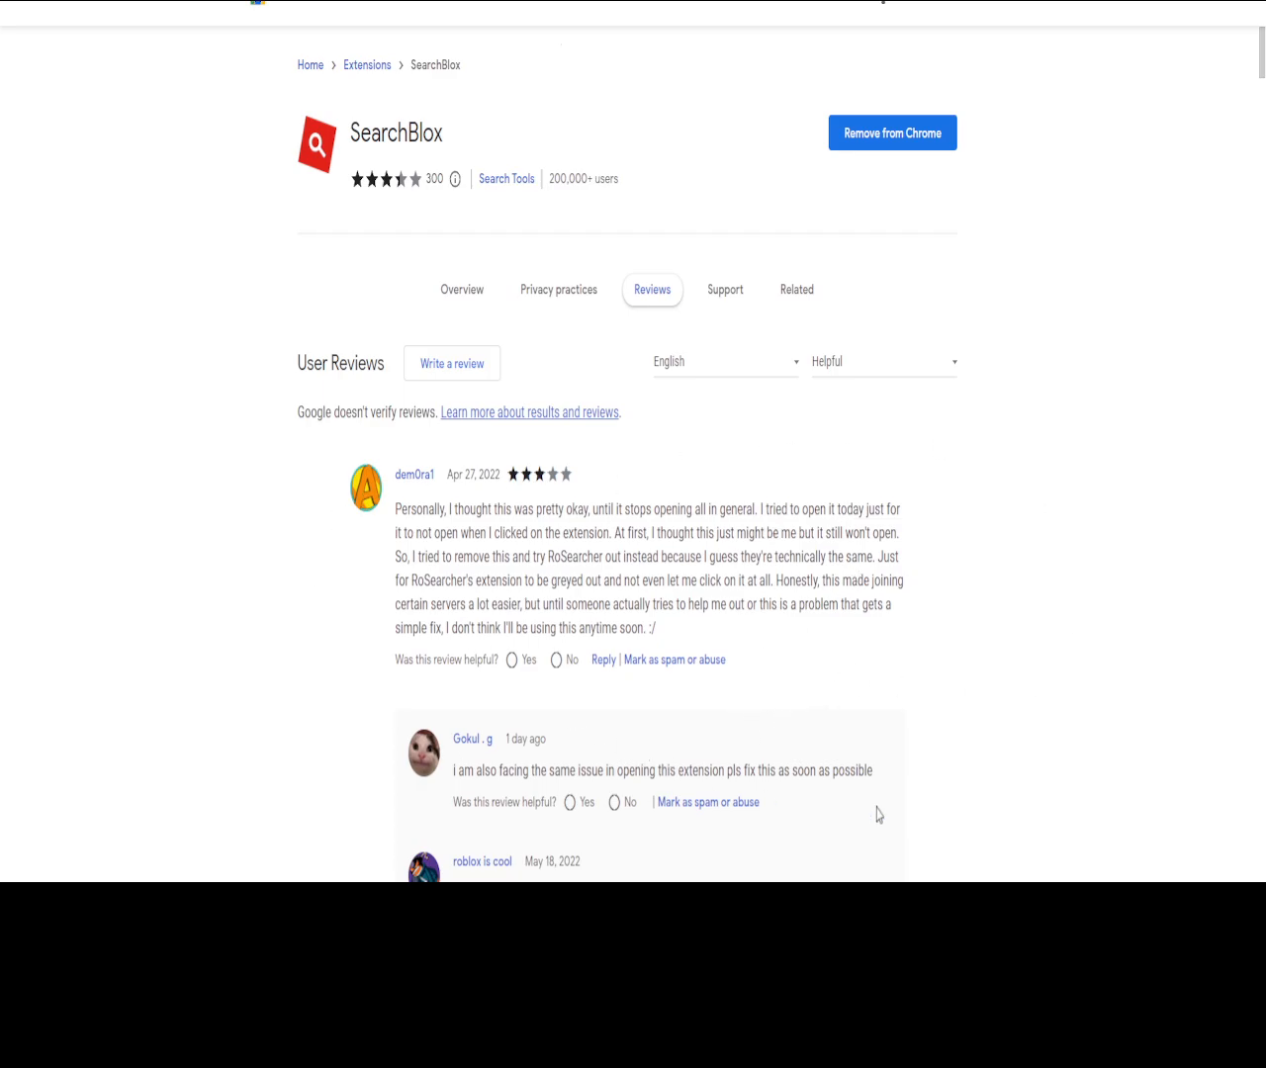
{"action": "mouse_move", "coordinate": [467, 728]}
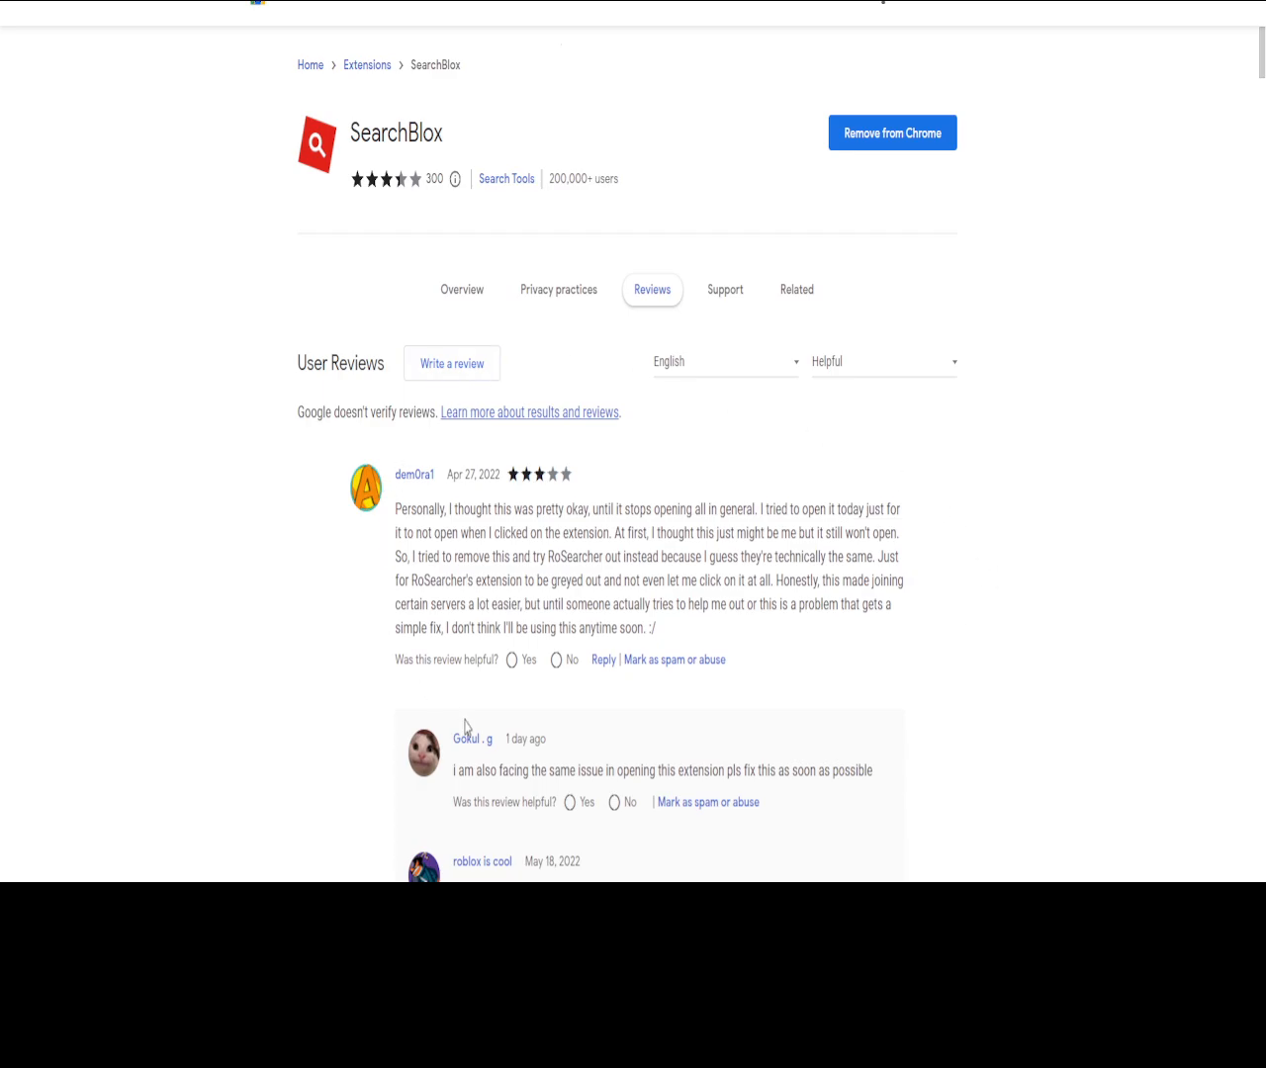
{"action": "mouse_move", "coordinate": [987, 563]}
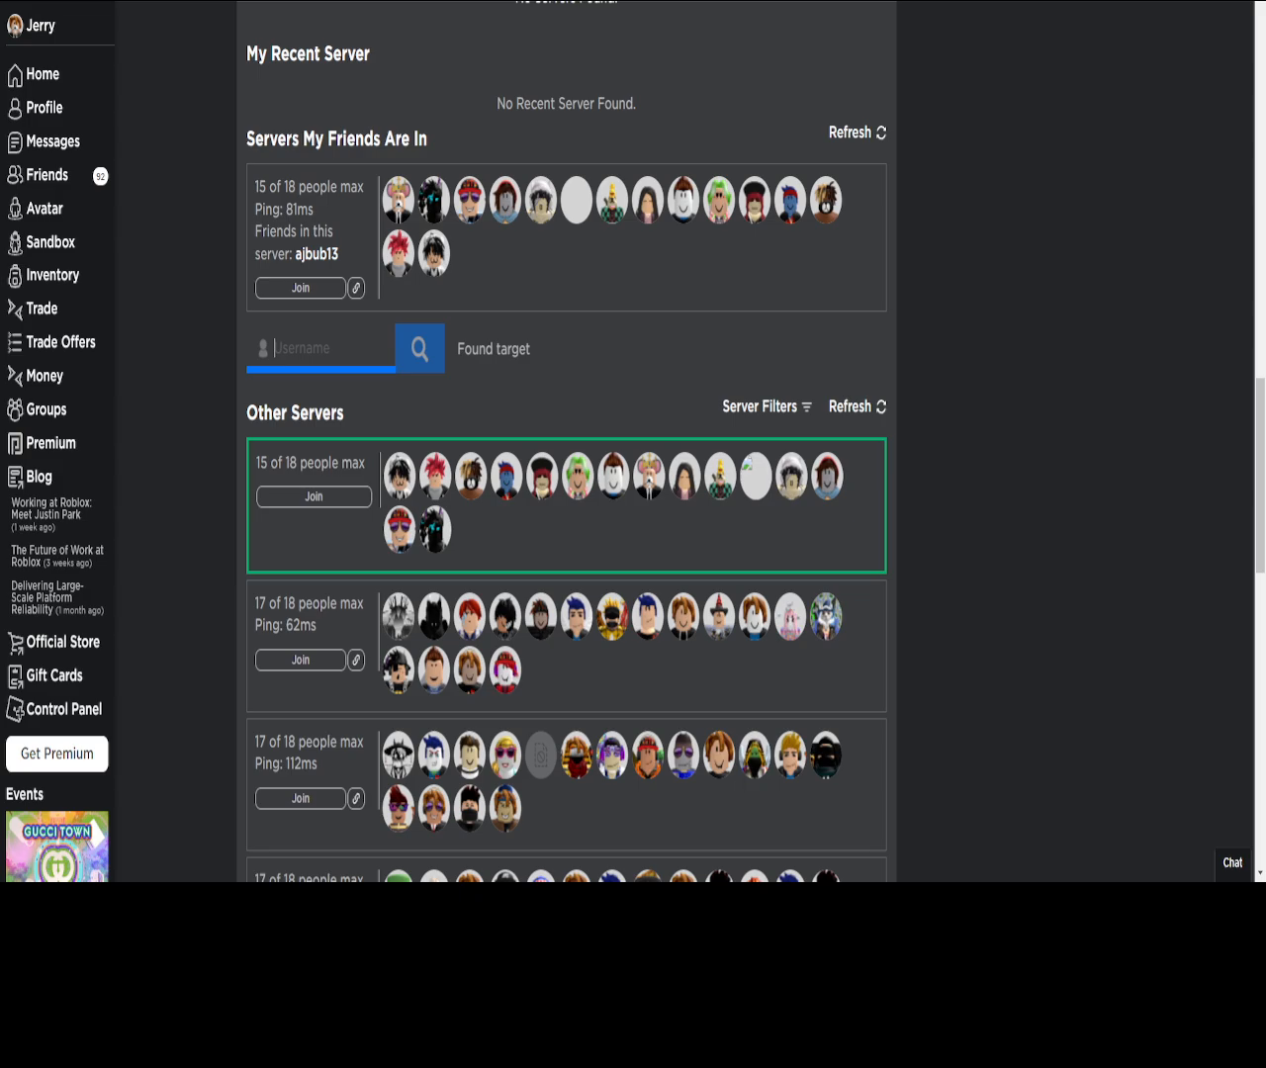
{"action": "scroll", "scroll_direction": "up", "scroll_amount": 3}
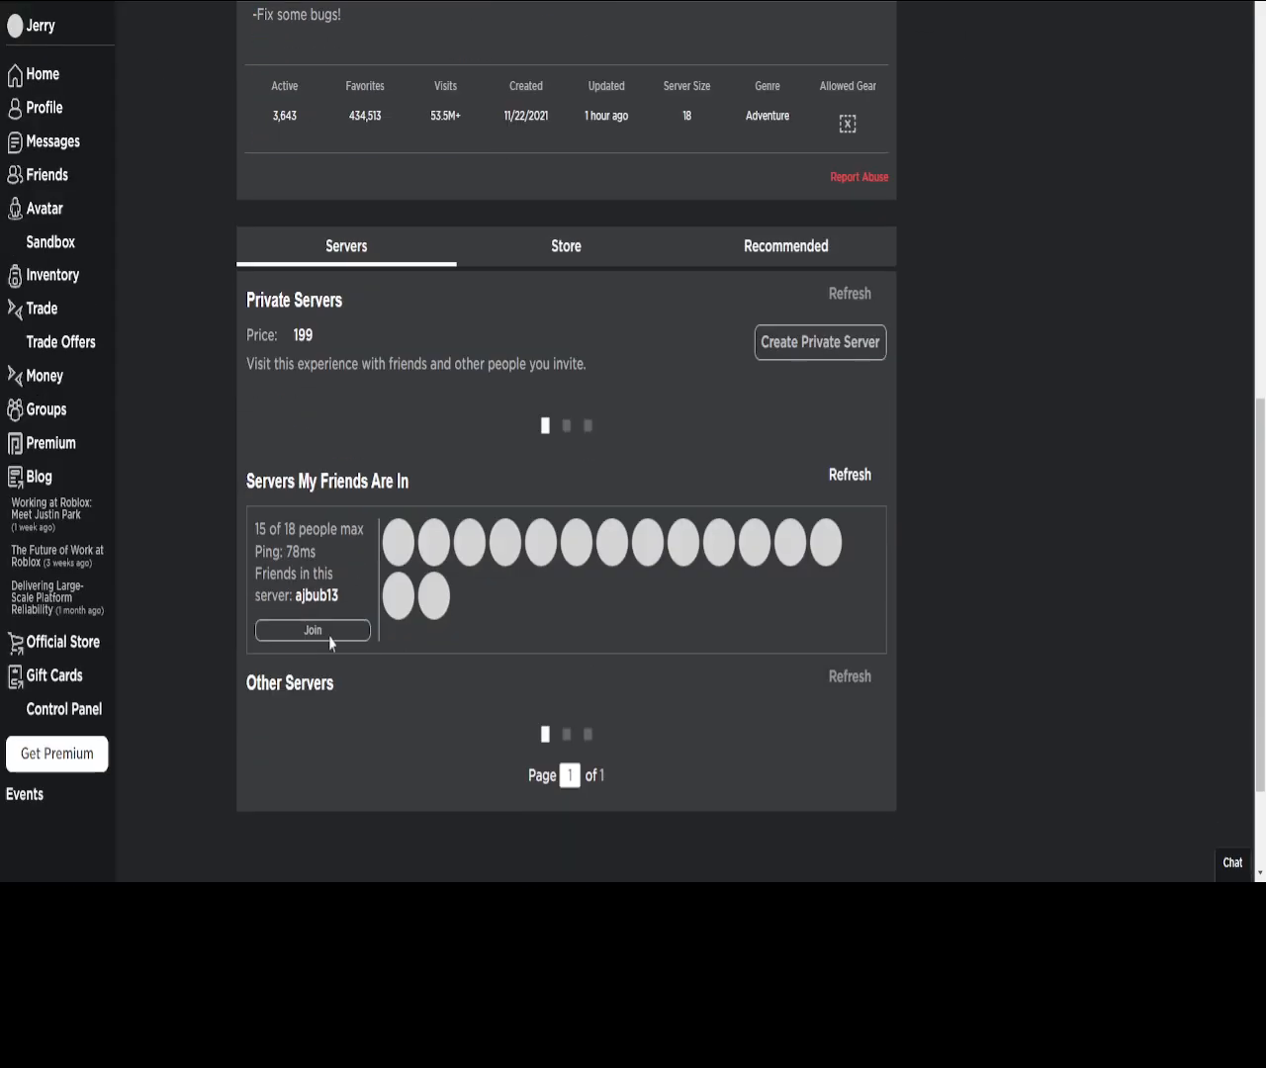
{"action": "scroll", "scroll_direction": "down", "scroll_amount": 3}
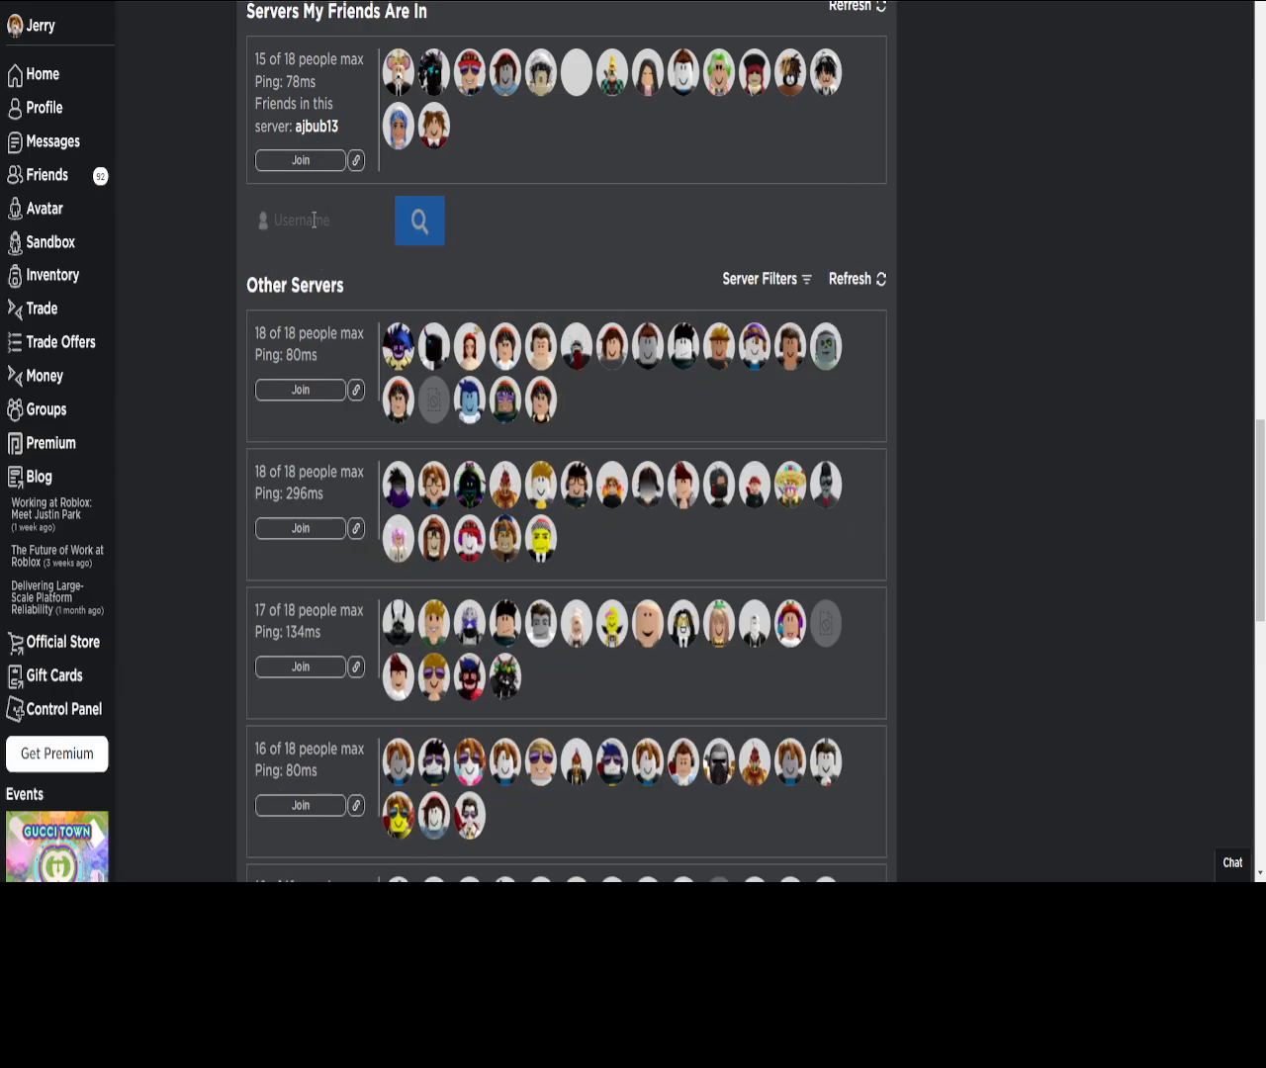
{"action": "mouse_move", "coordinate": [404, 348]}
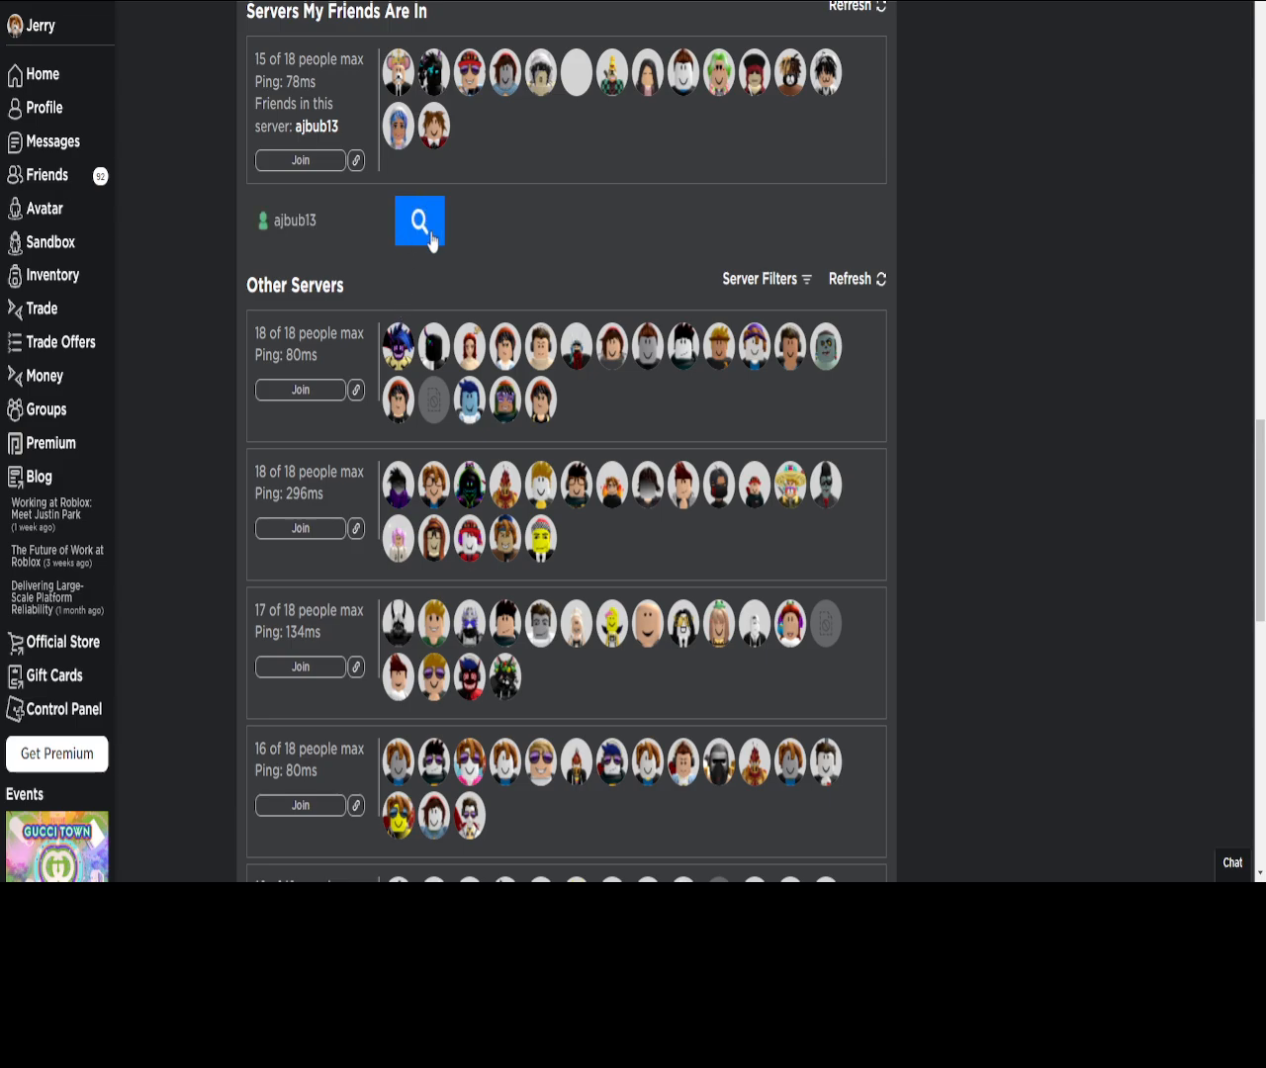
- Run the SearchBlox search for ajbub13, reporting Found target with the server outlined green
{"action": "left_click", "coordinate": [420, 221]}
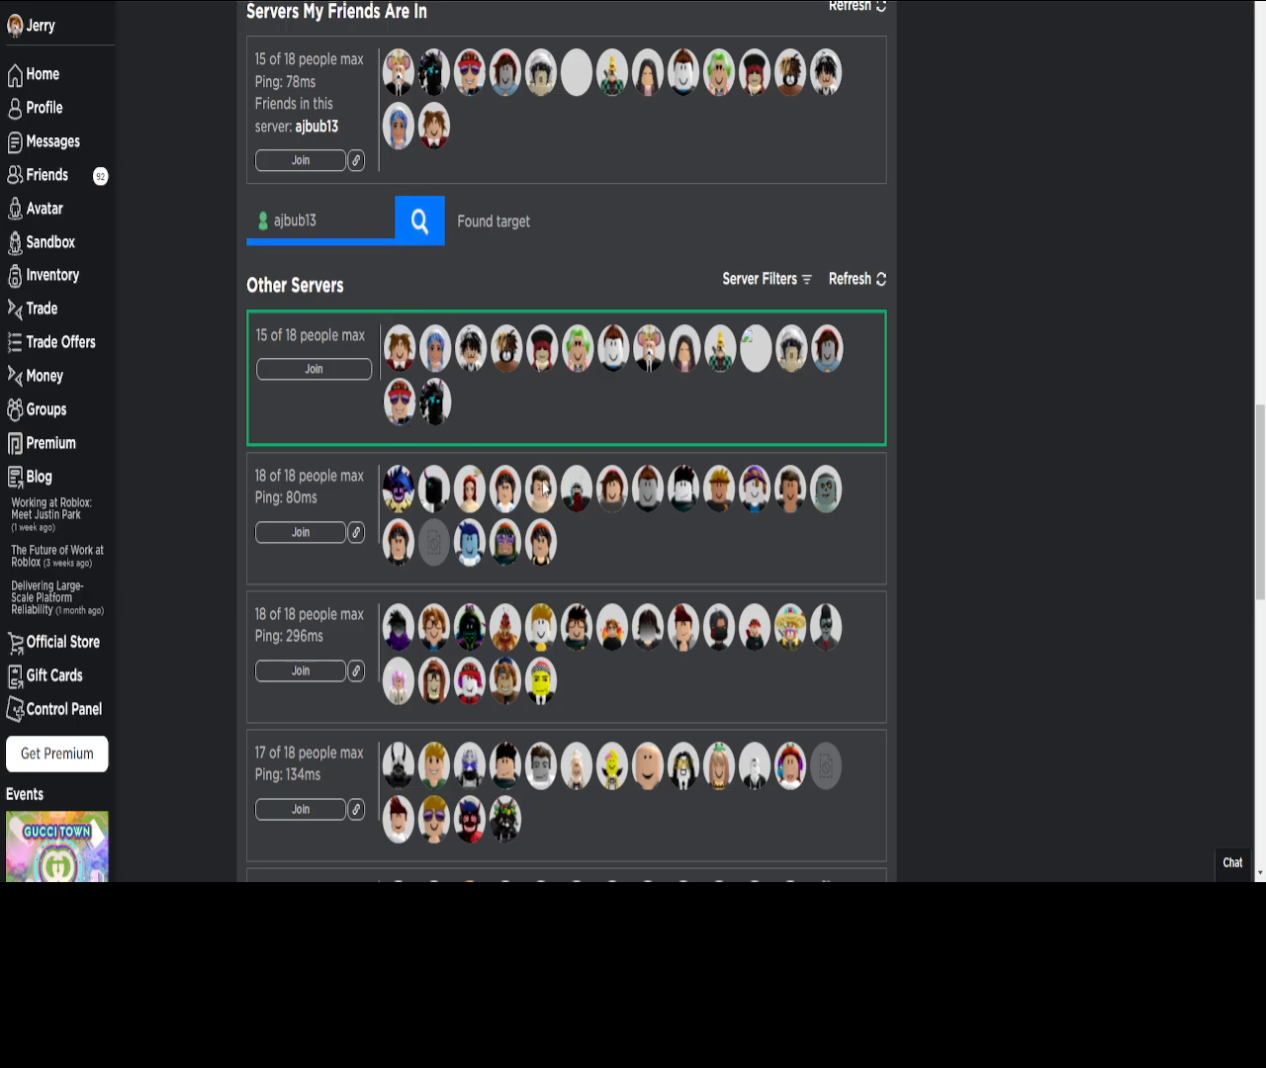
{"action": "mouse_move", "coordinate": [472, 107]}
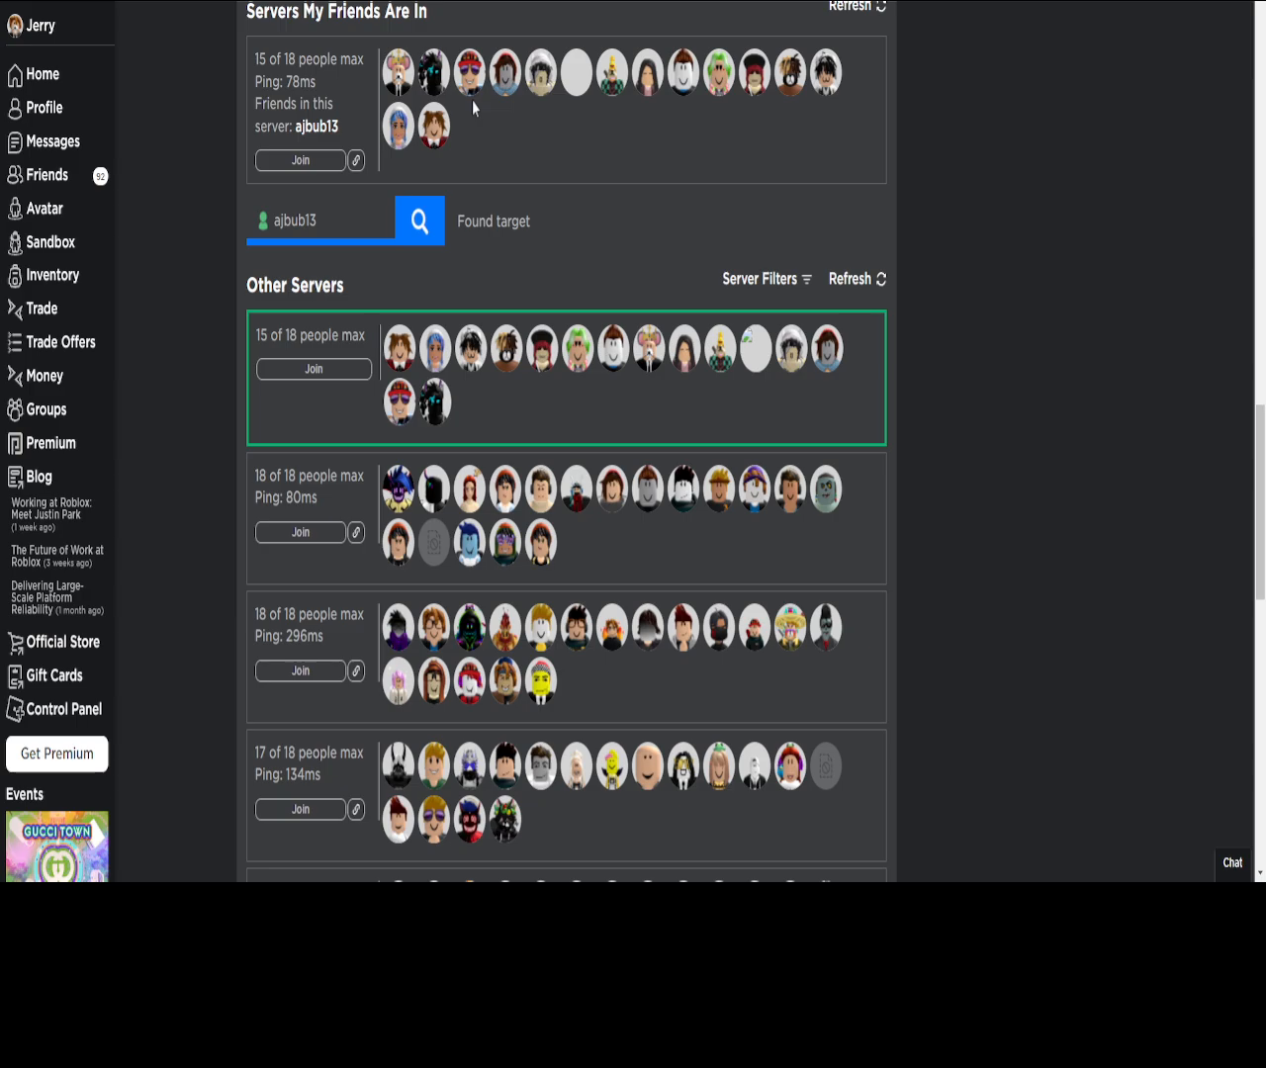
{"action": "mouse_move", "coordinate": [473, 107]}
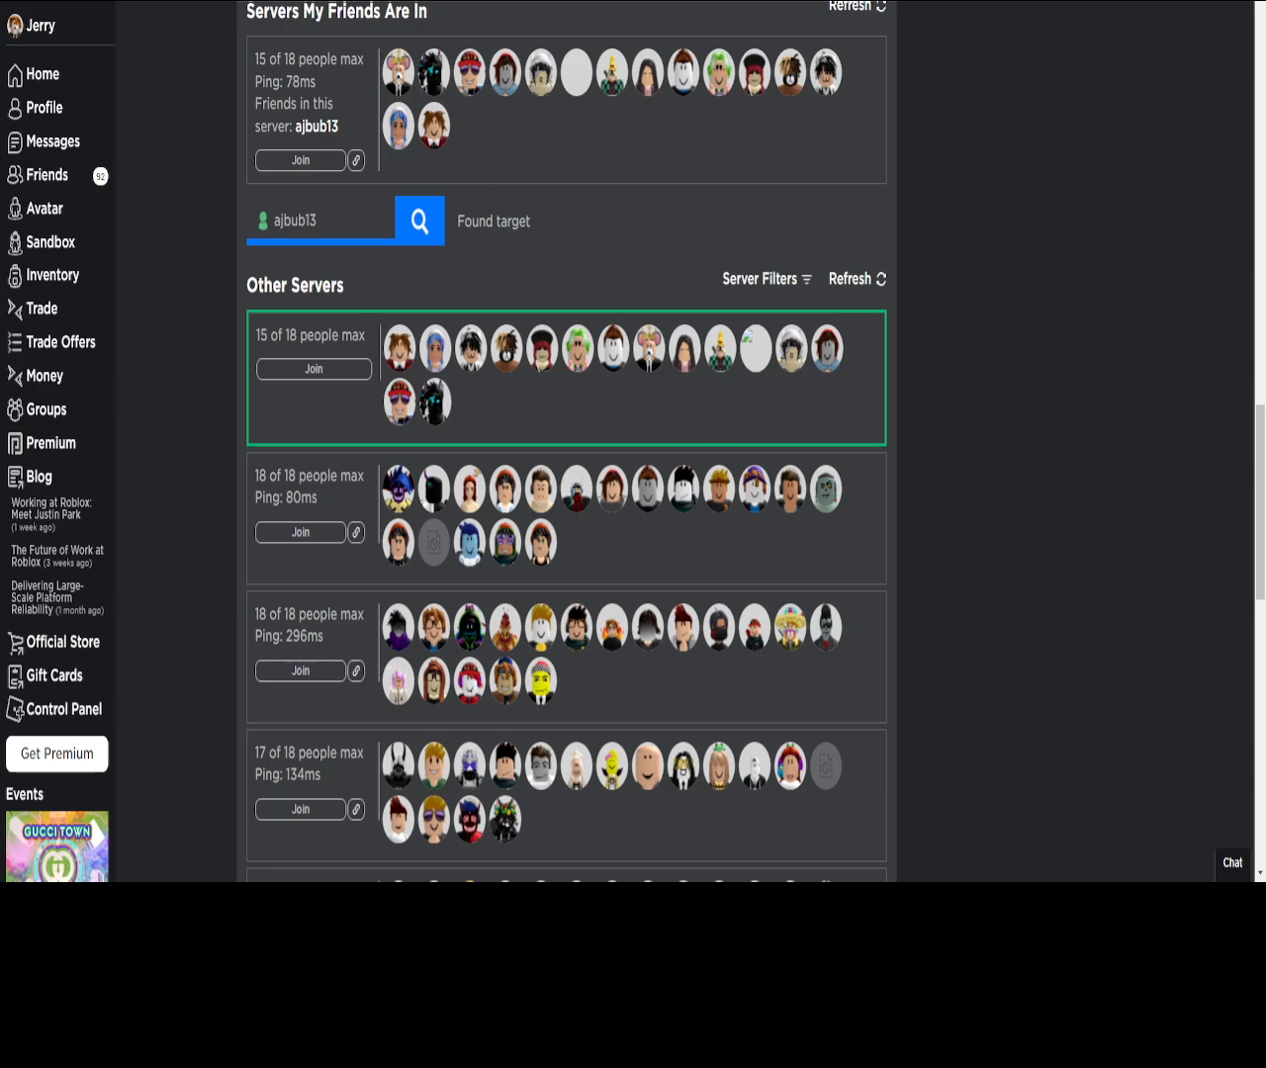